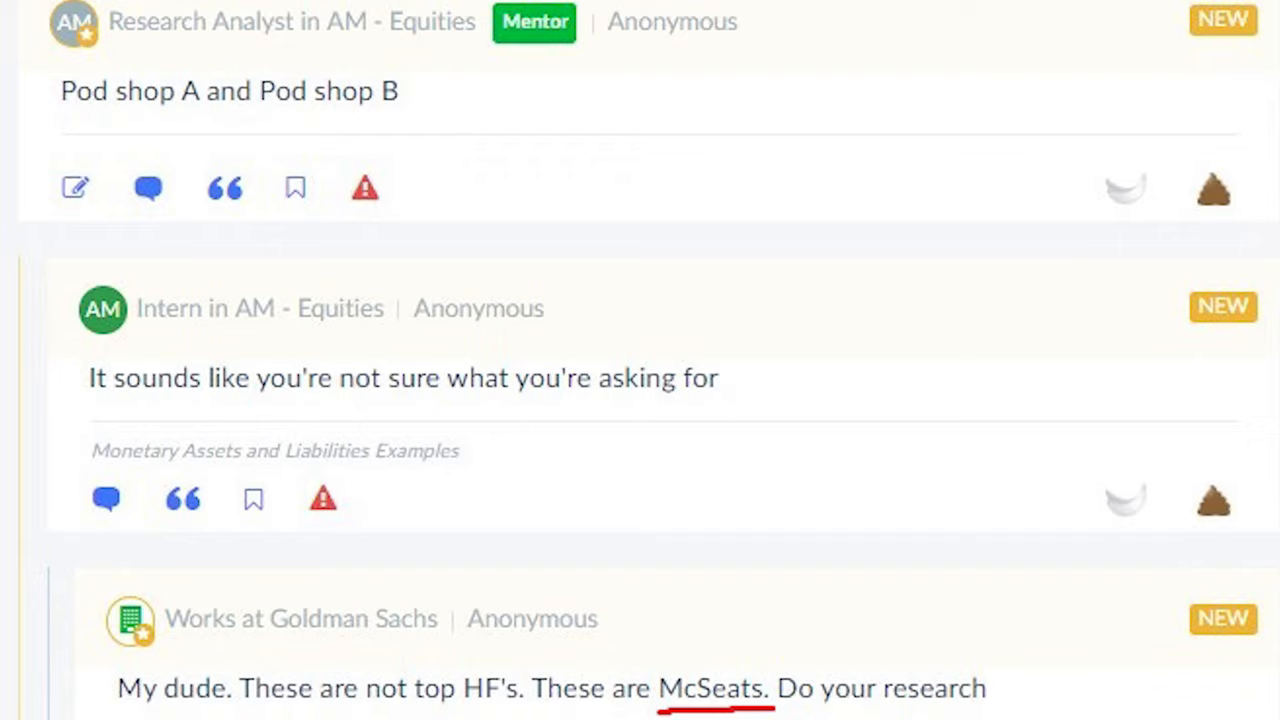
pyautogui.scroll(-3)
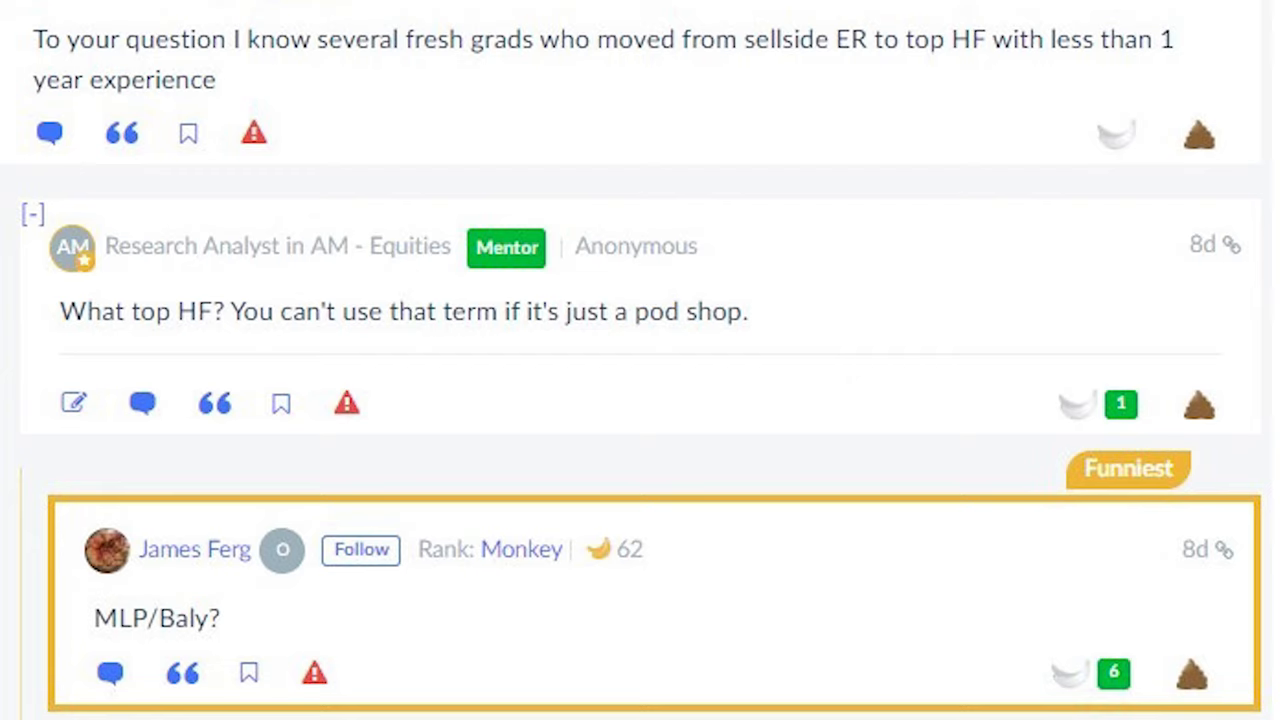